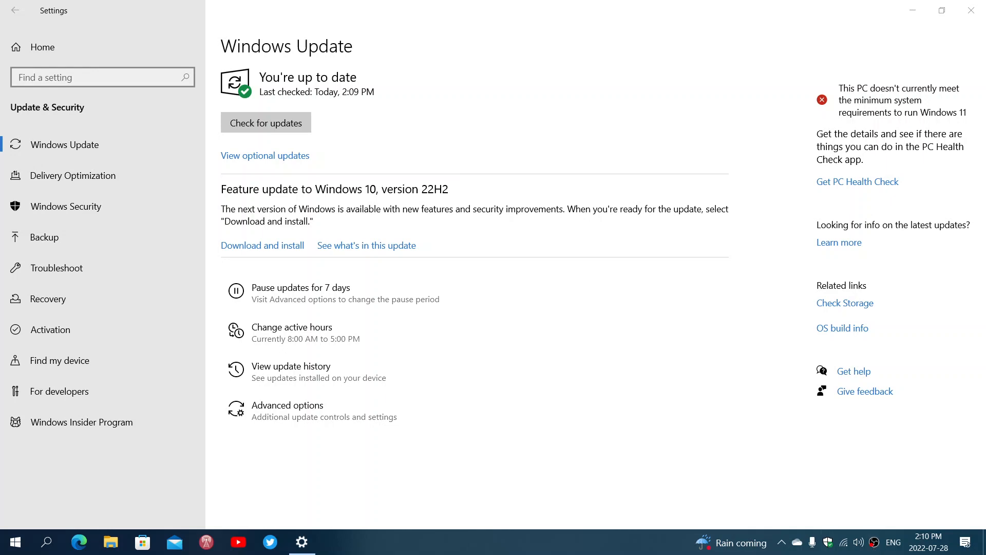
Step: Turn on 'Stop getting preview builds' on the Windows Insider Program page
left_click(81, 422)
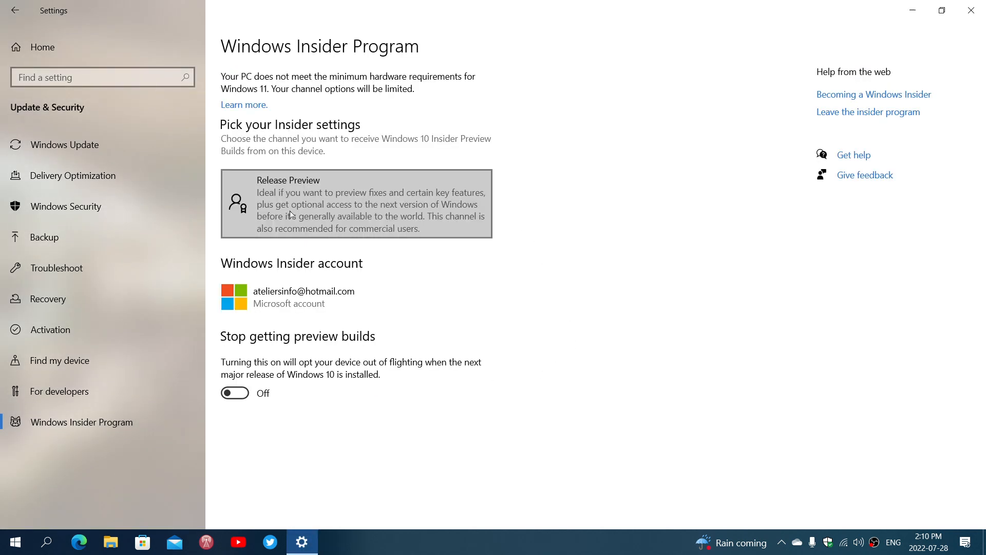
mouse_move(387, 237)
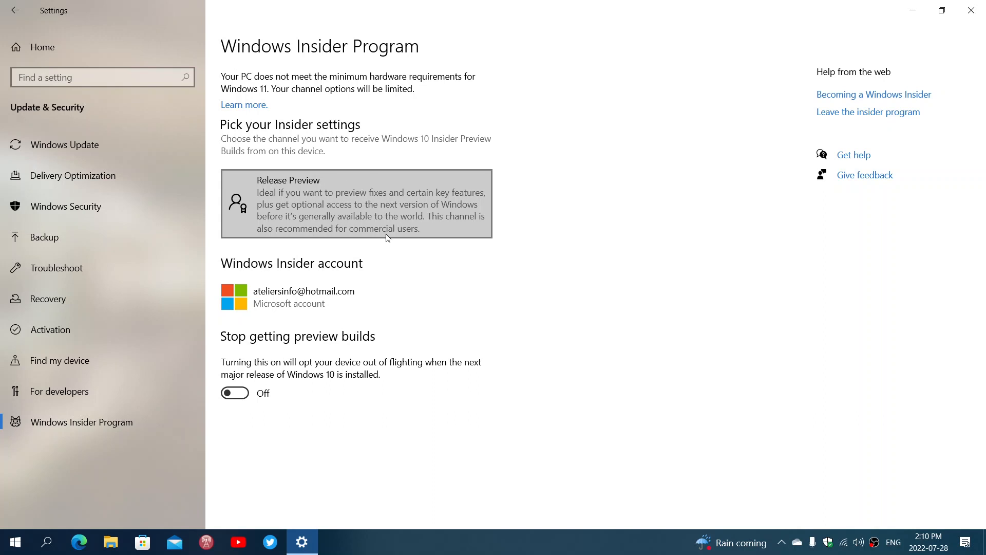
mouse_move(226, 350)
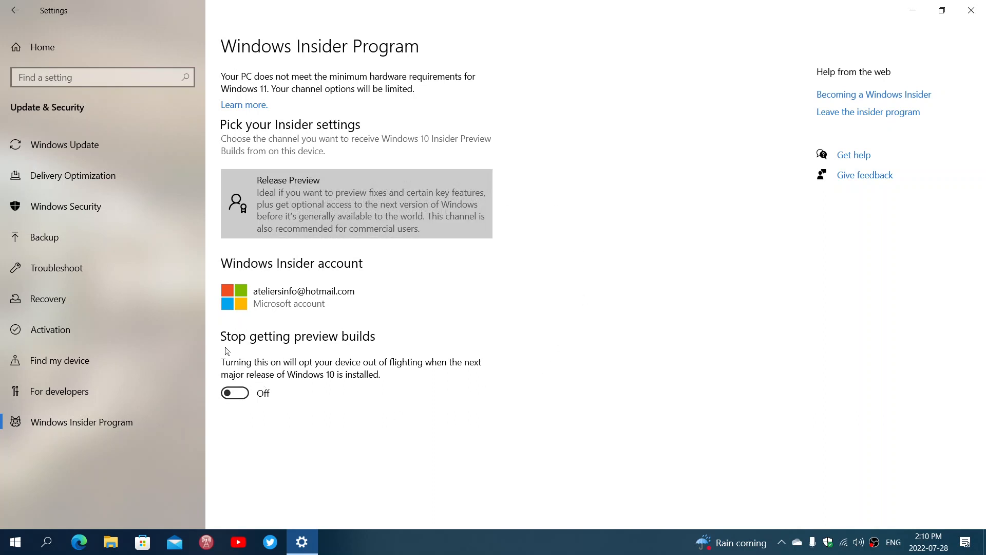
mouse_move(235, 393)
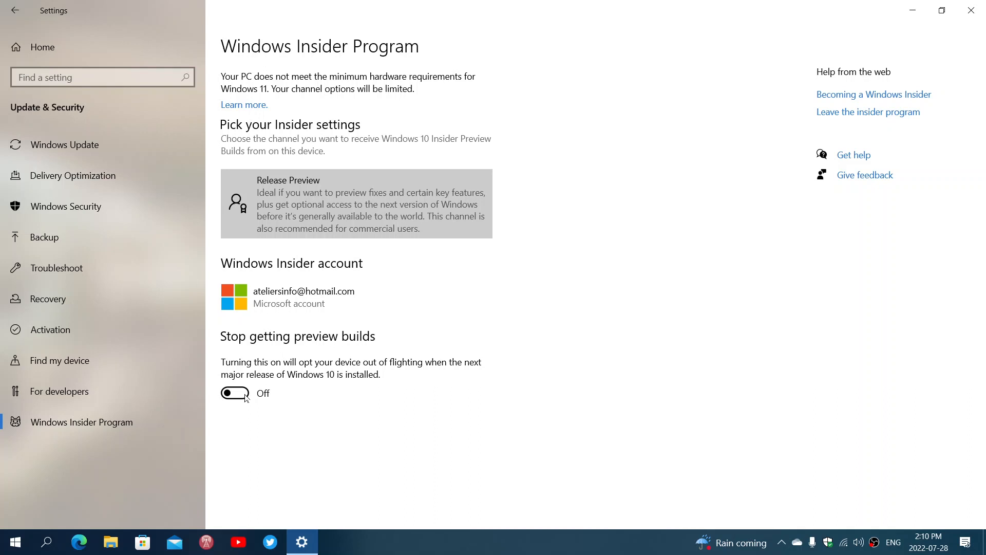
left_click(234, 393)
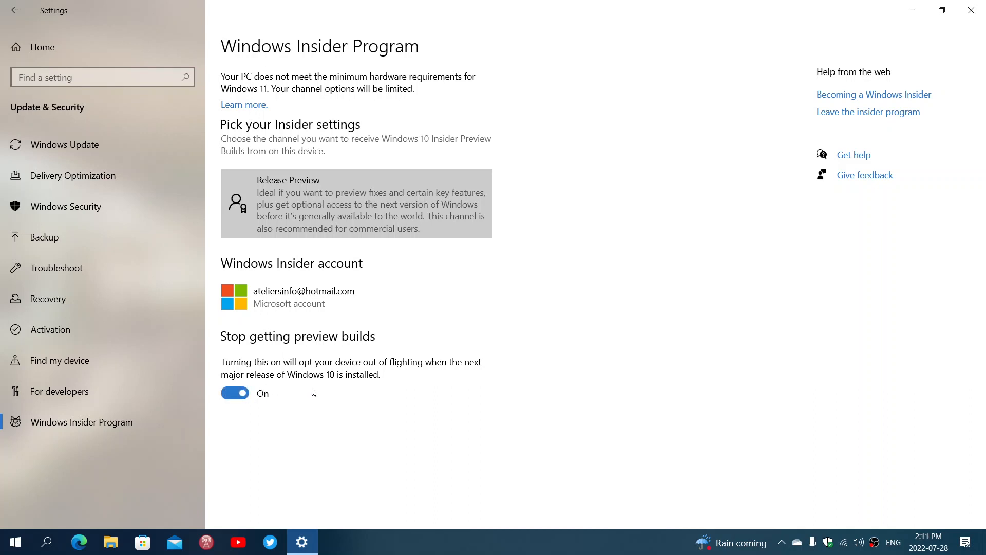
mouse_move(274, 452)
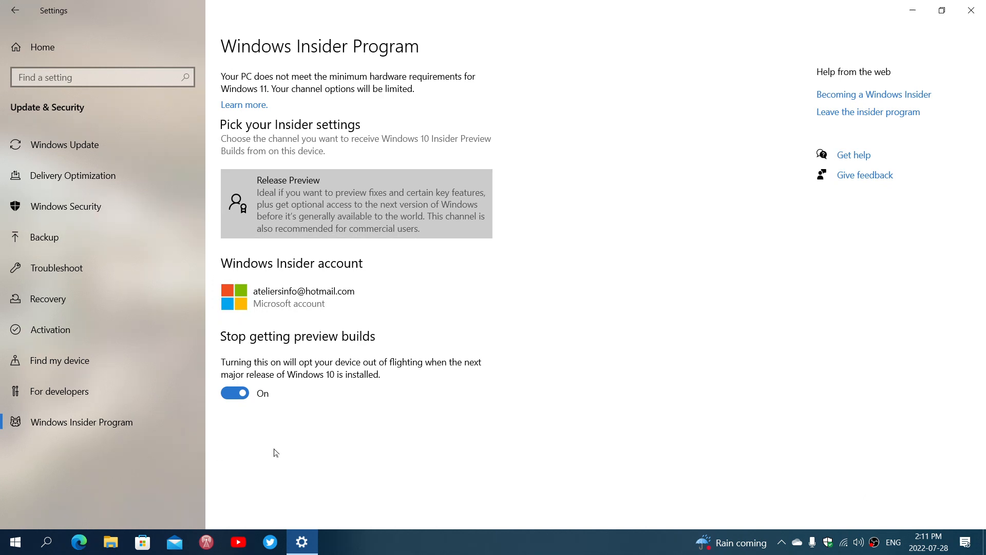
mouse_move(97, 143)
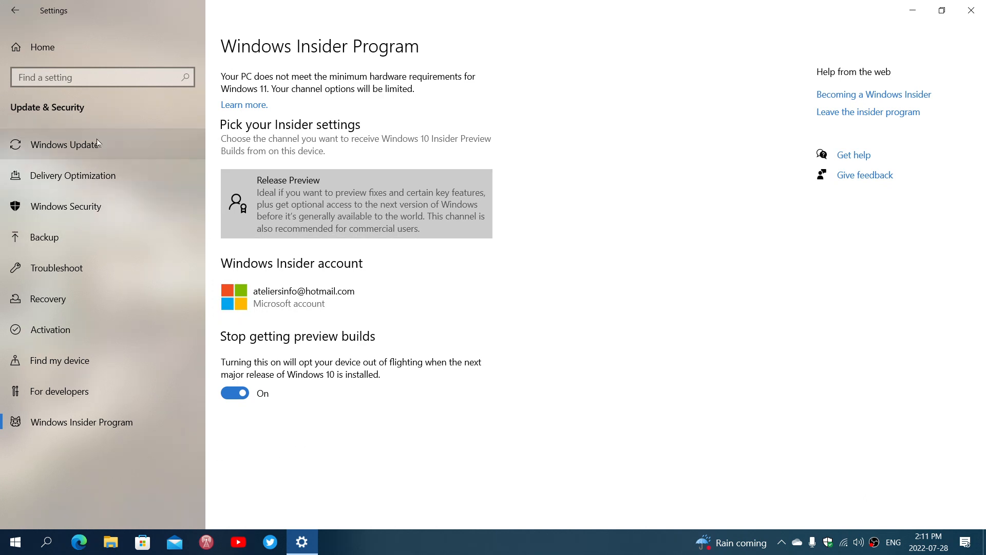
Step: View the Windows Update 22H2 offer, then return to the Insider Program page's restart notice
left_click(64, 144)
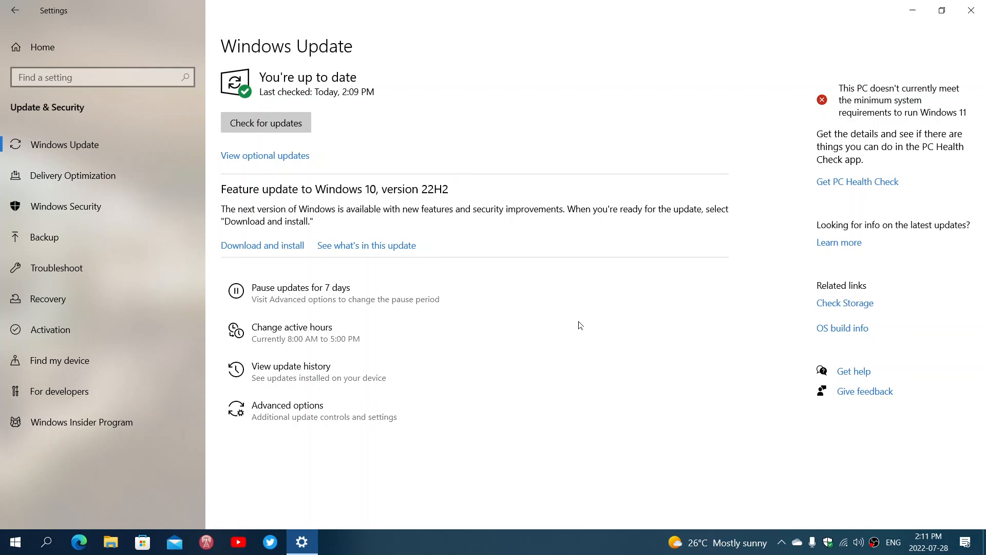
mouse_move(512, 401)
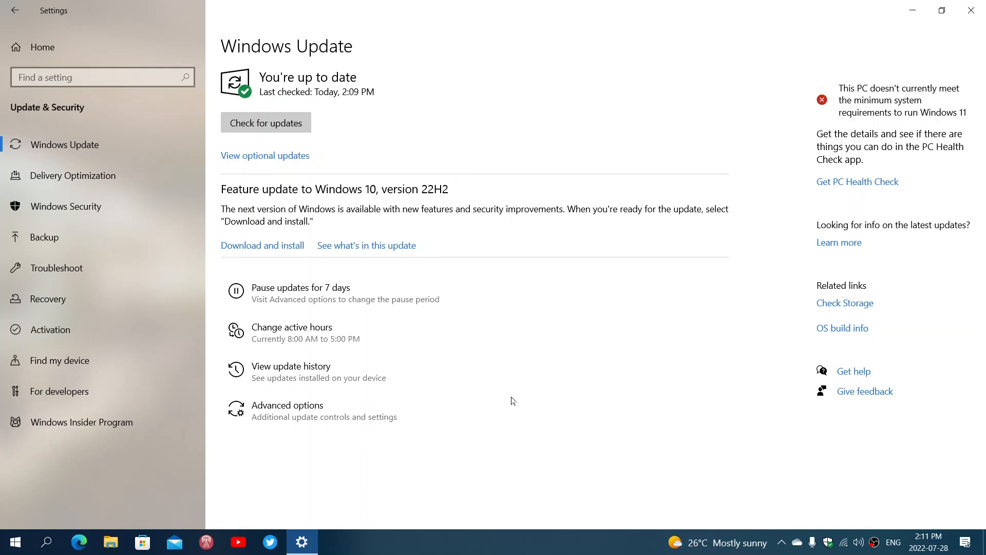
mouse_move(85, 429)
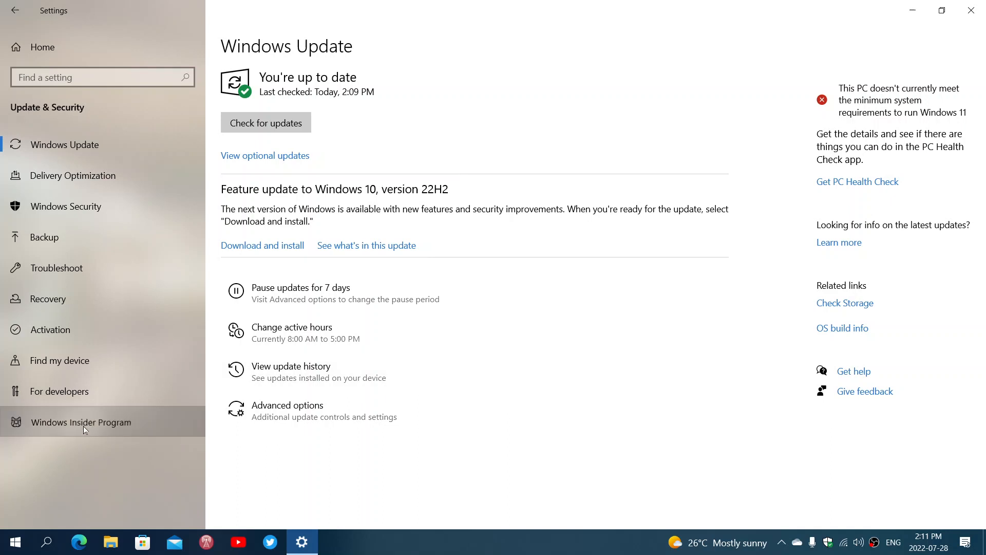
left_click(80, 422)
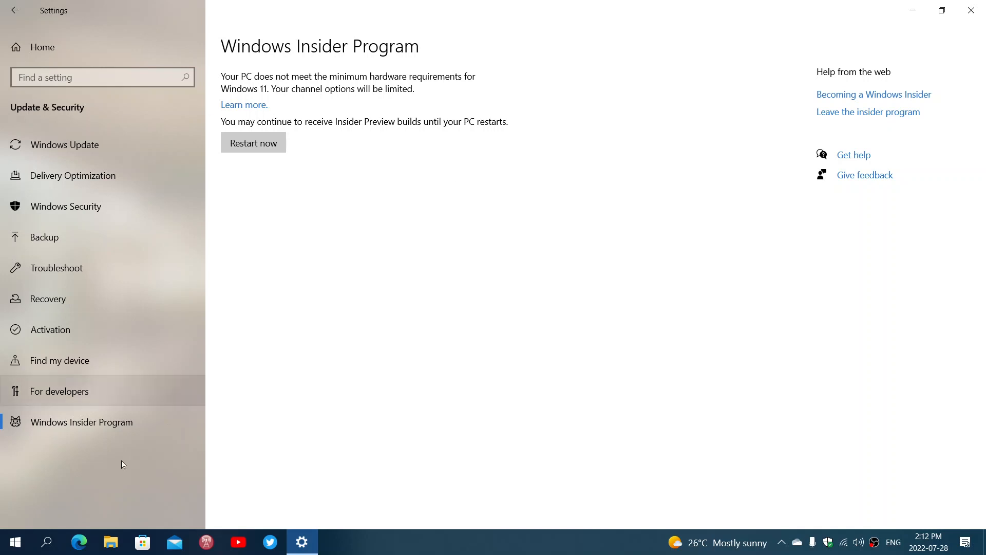
mouse_move(116, 135)
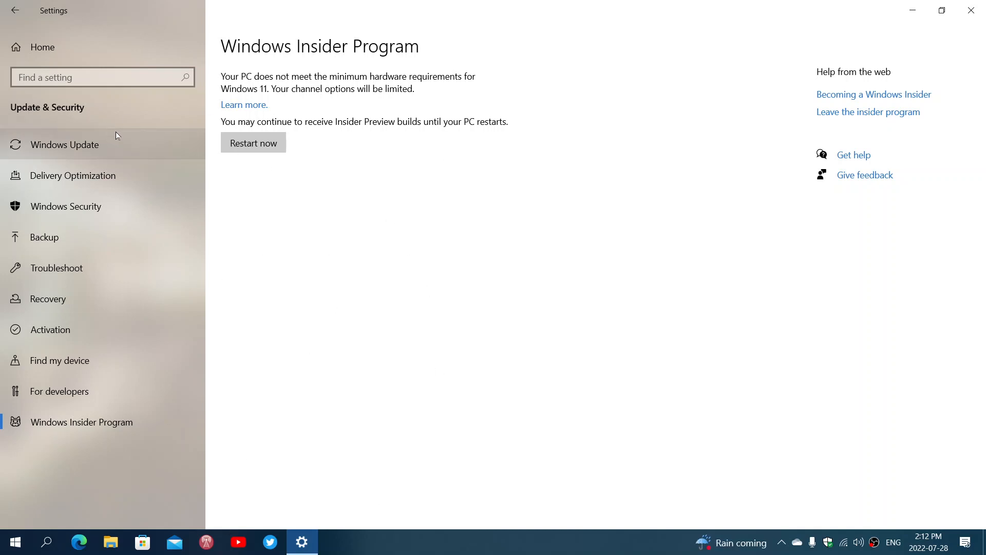
Step: Return to Windows Update to see the version 22H2 feature update offer
left_click(64, 144)
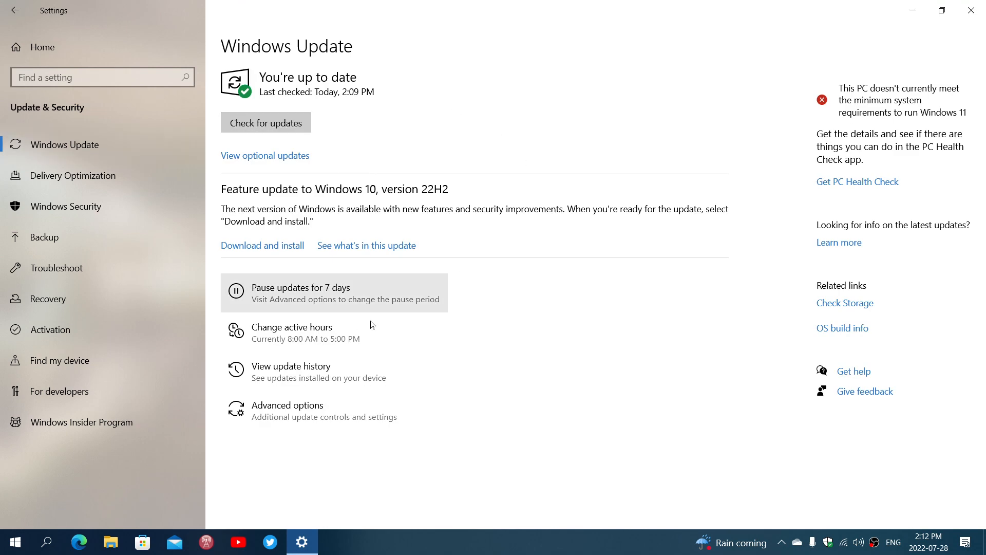
mouse_move(536, 413)
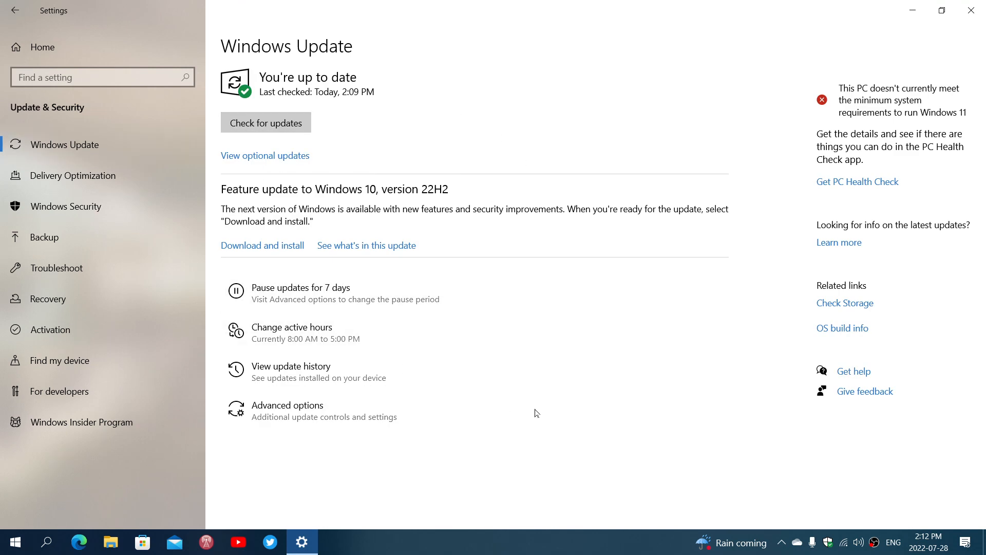